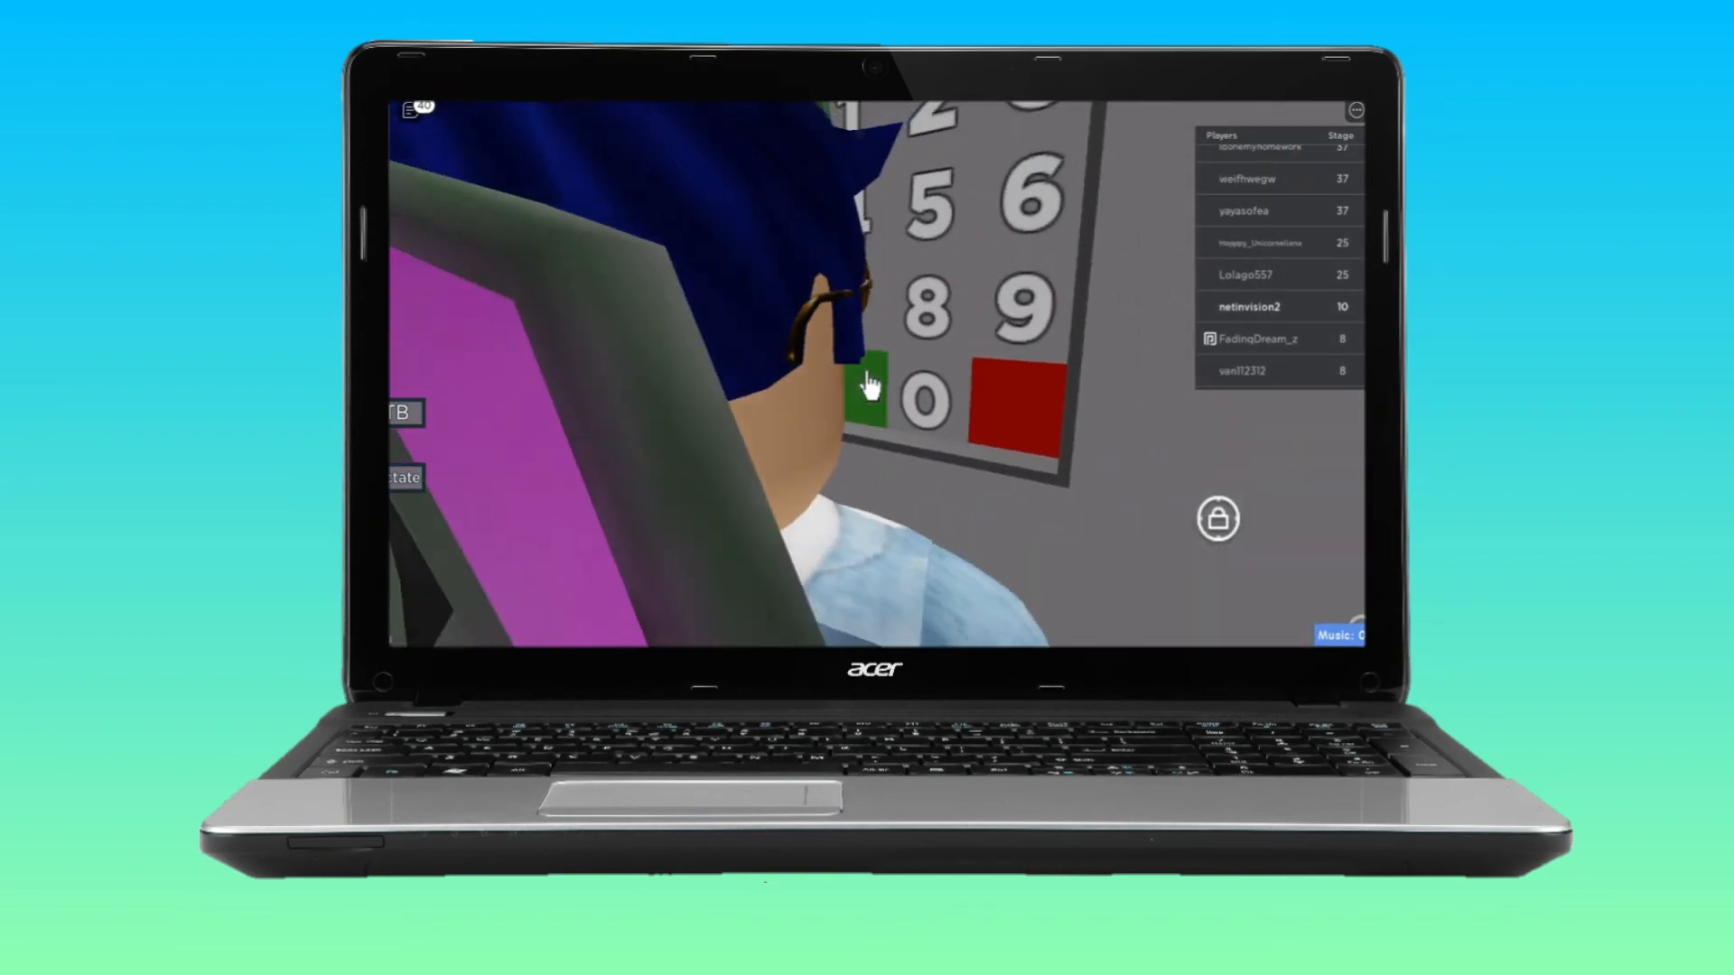
- Submit the keypad code with the green enter button, revealing the black sign handing the job to the brick helpers
{"action": "left_click", "coordinate": [868, 397]}
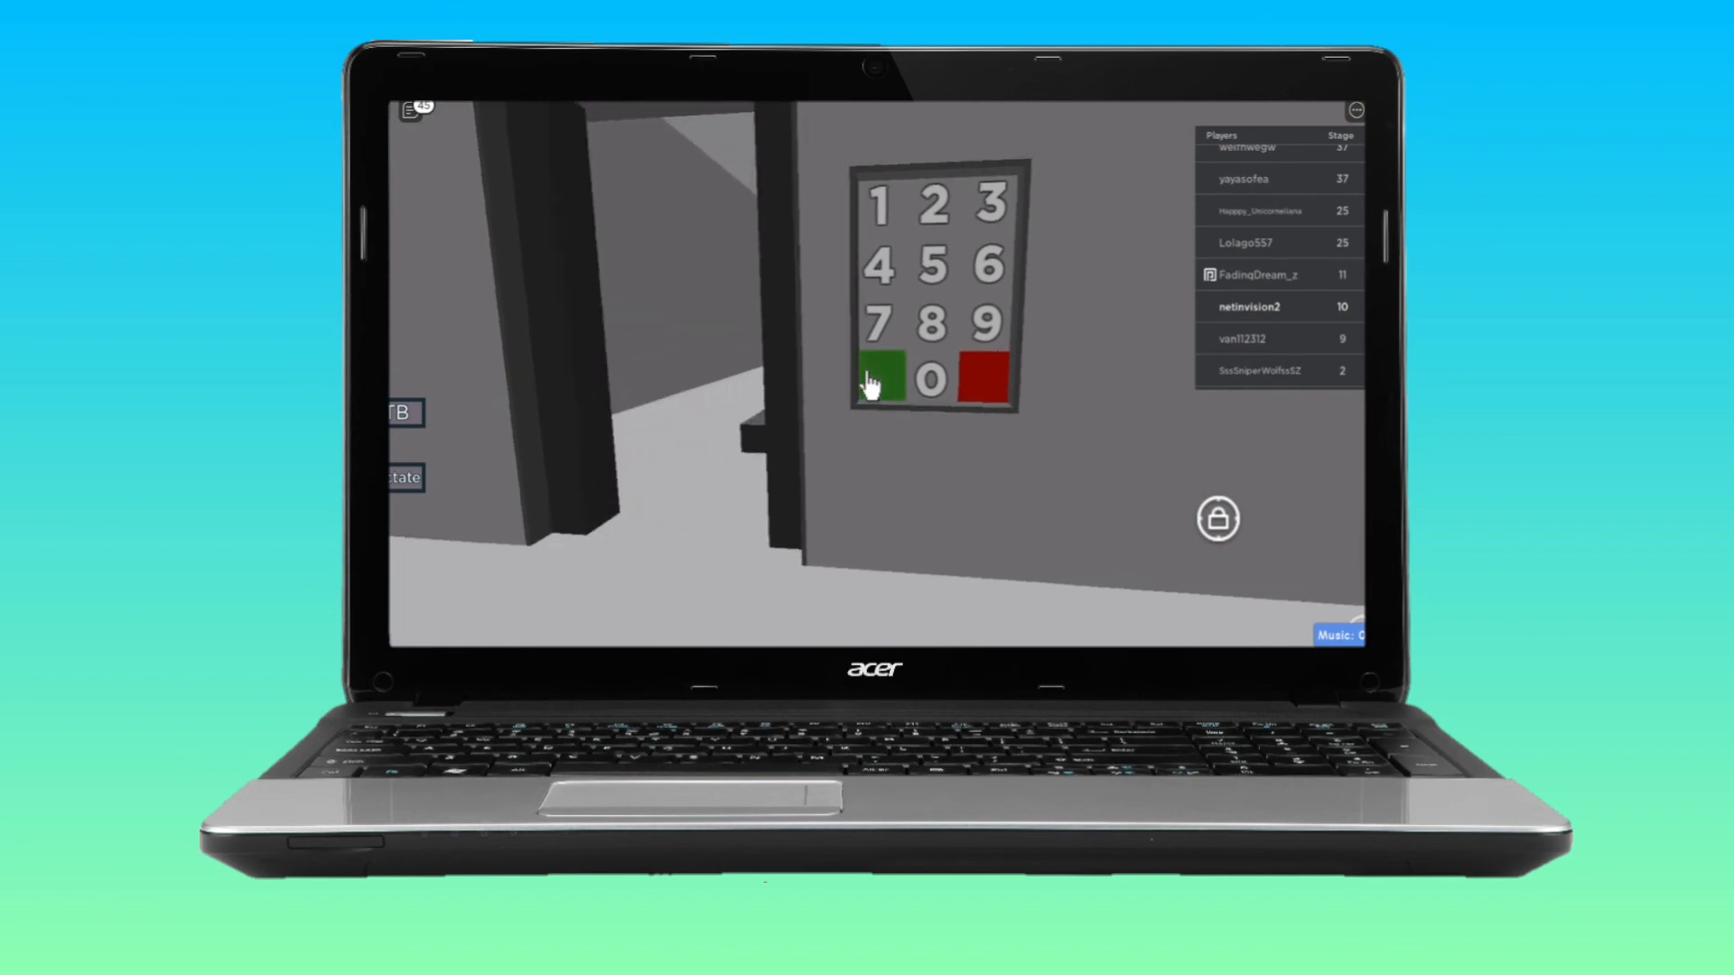
{"action": "left_click", "coordinate": [875, 378]}
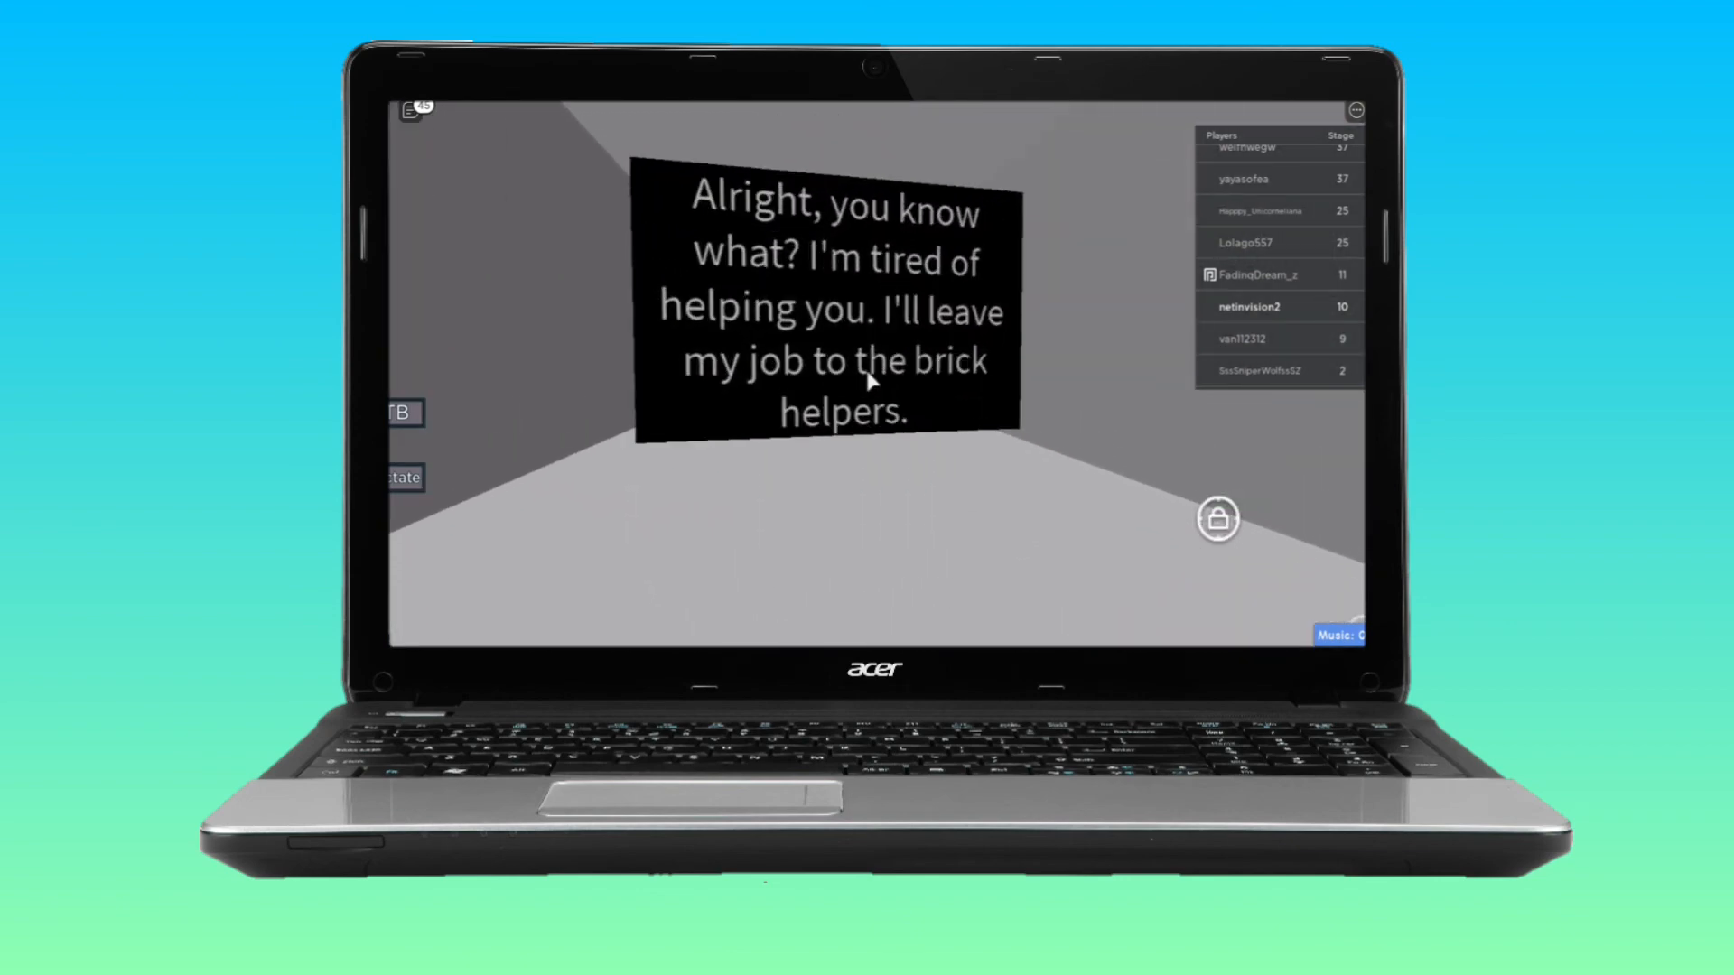